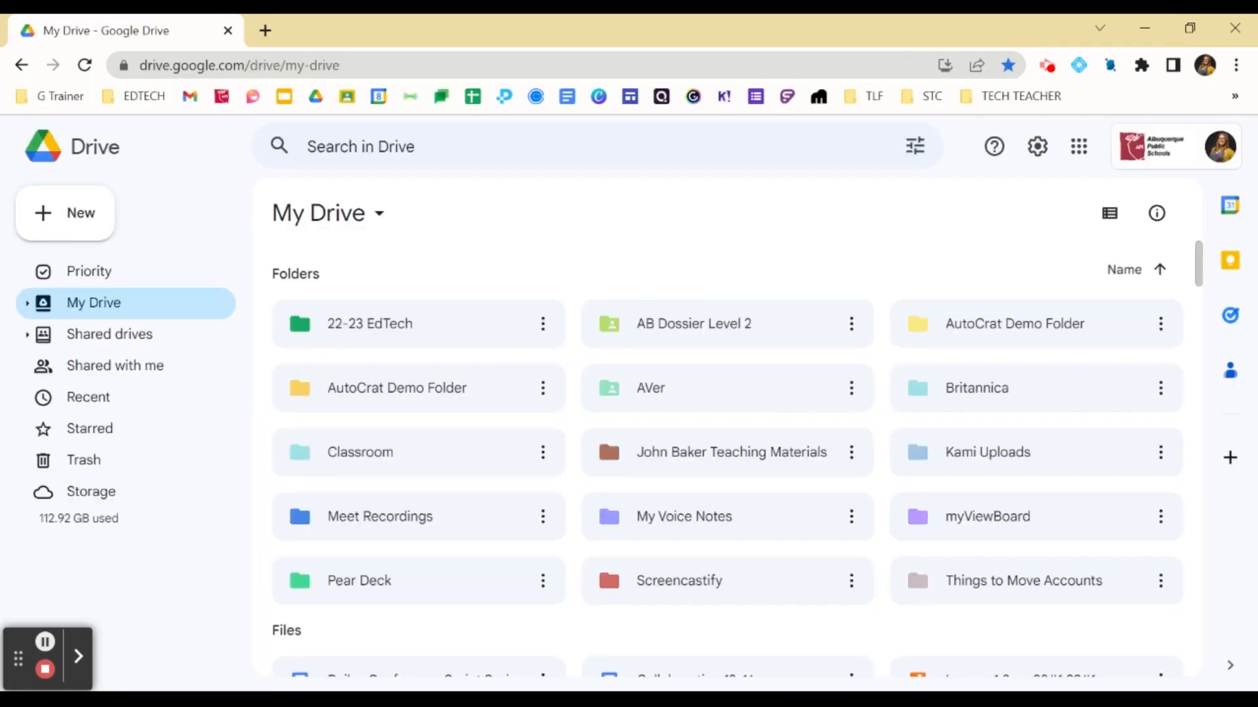
mouse_move(400, 452)
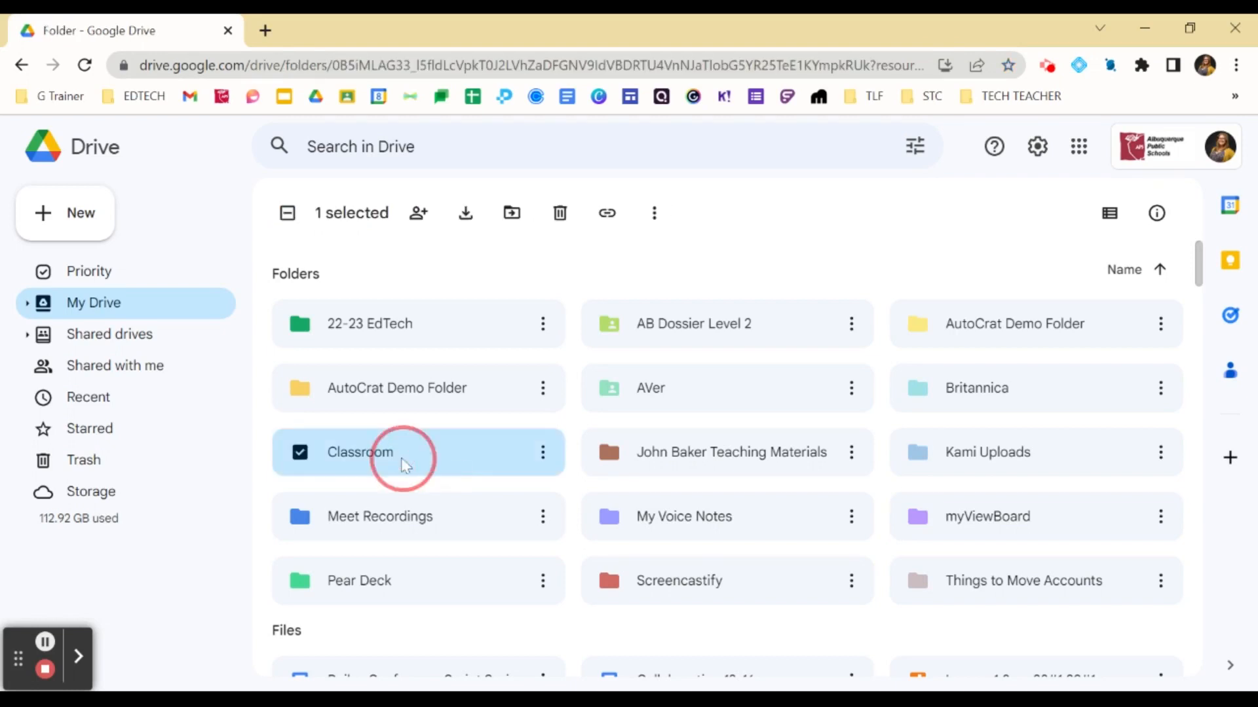
Rename the Classroom folder to 'DO NOT DELETE Classroom' via the folder name dropdown.
double_click(359, 452)
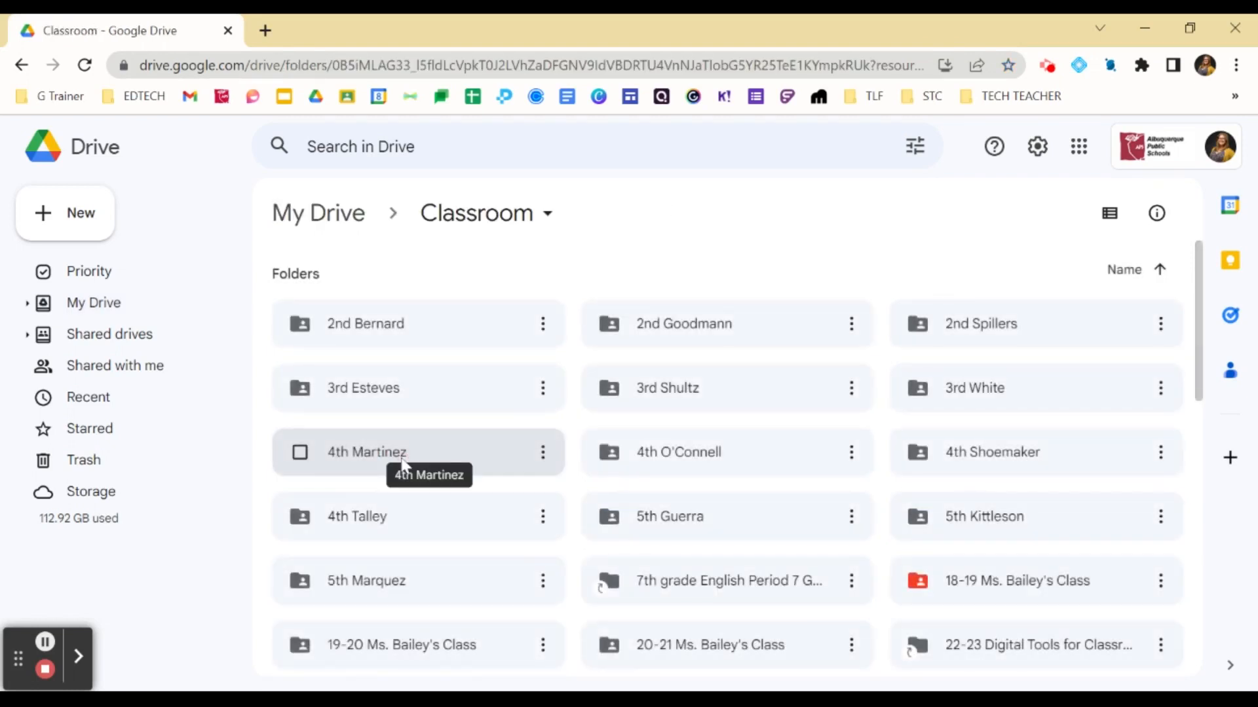
mouse_move(549, 215)
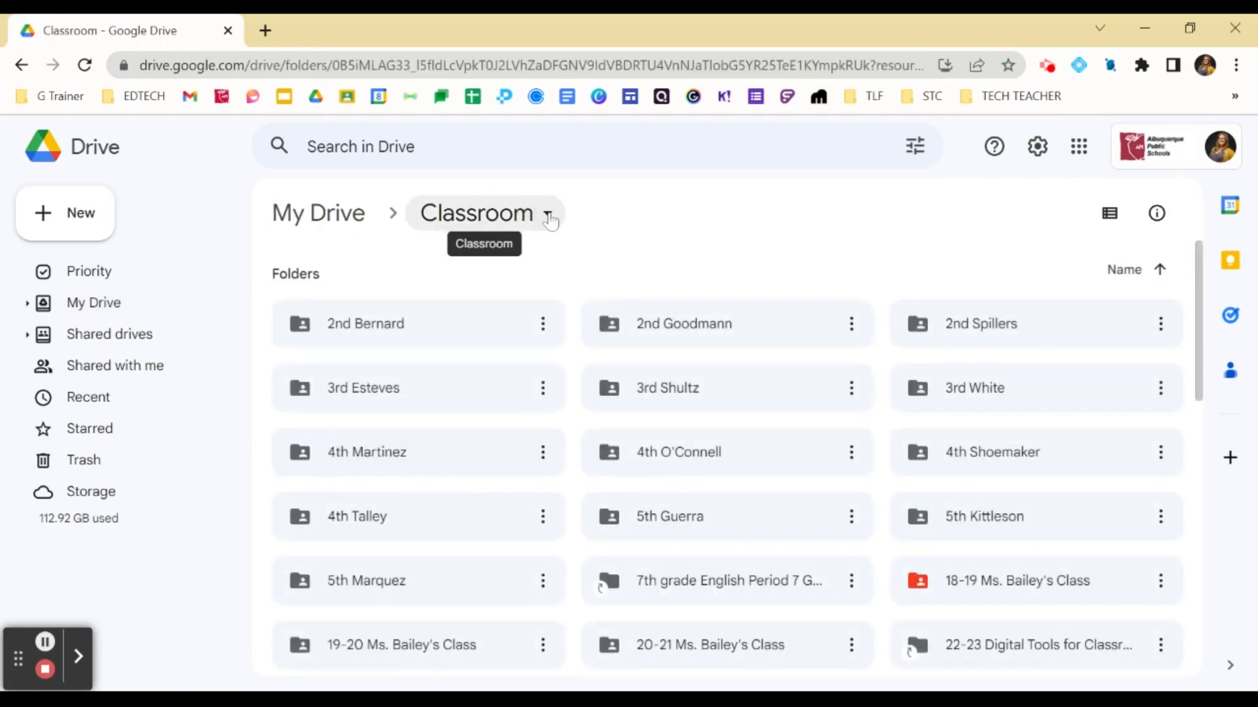
left_click(549, 213)
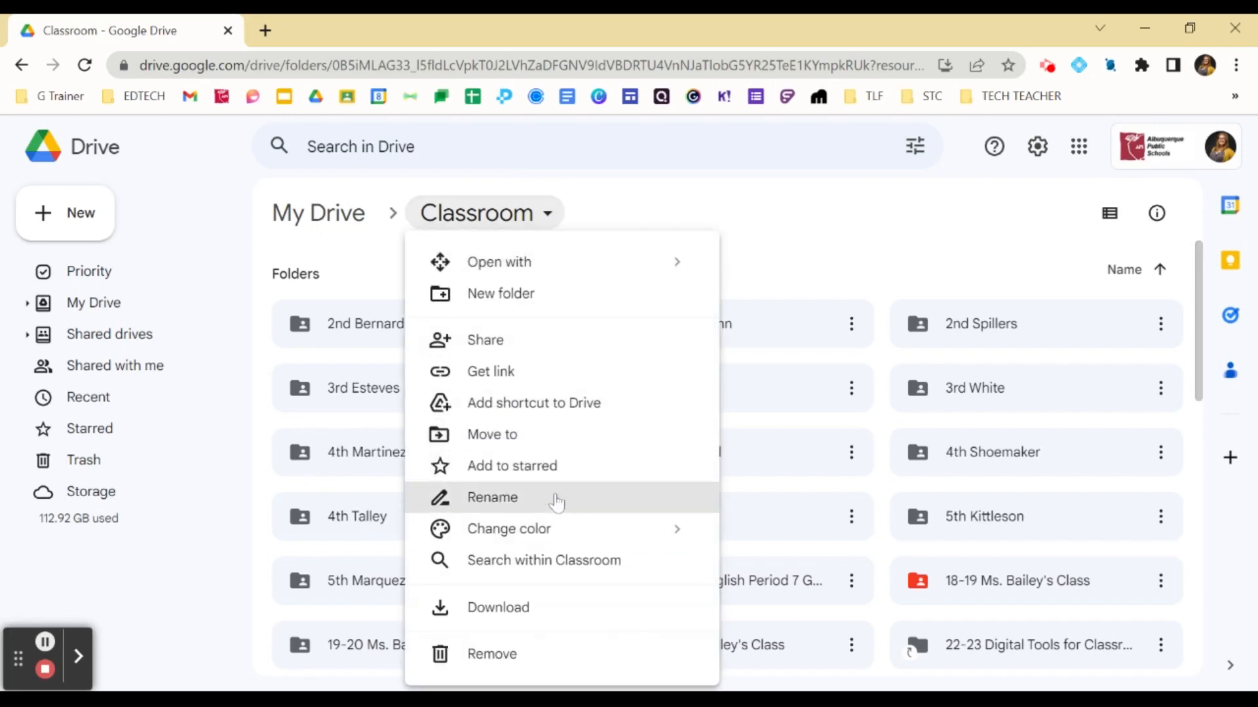
left_click(493, 498)
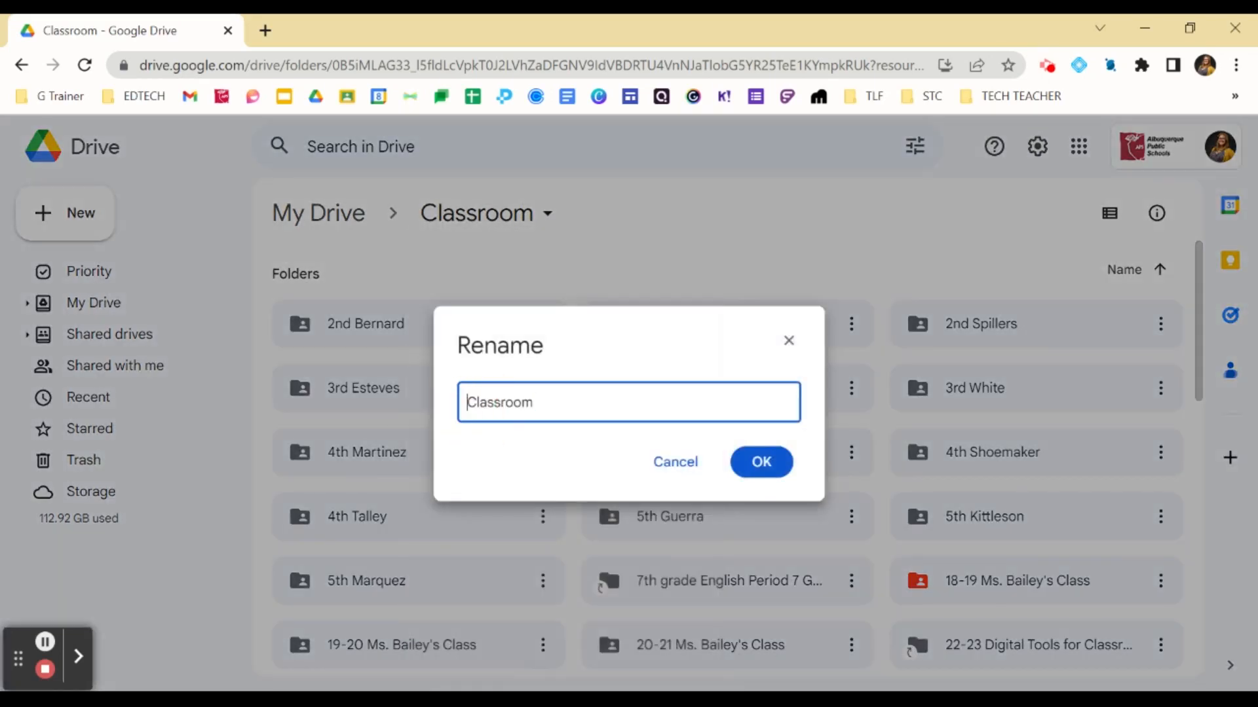
left_click(760, 463)
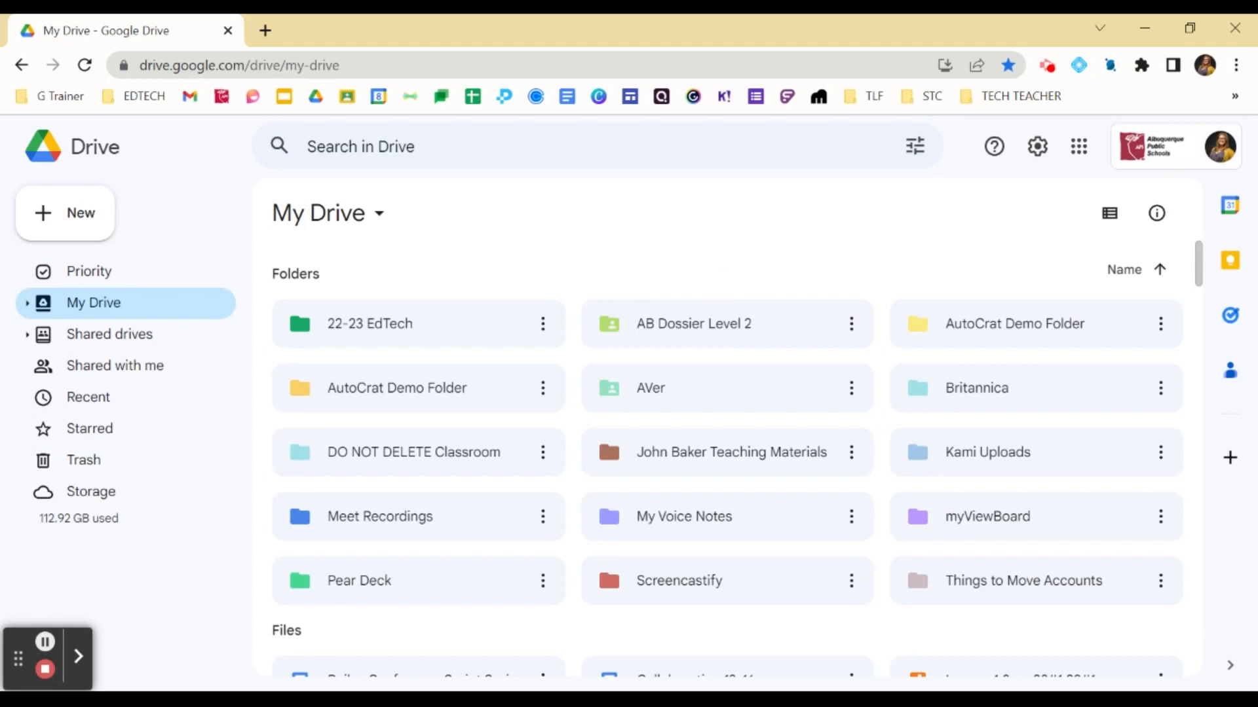
Create a new My Drive folder named '22-23 Teaching Materials'.
left_click(66, 212)
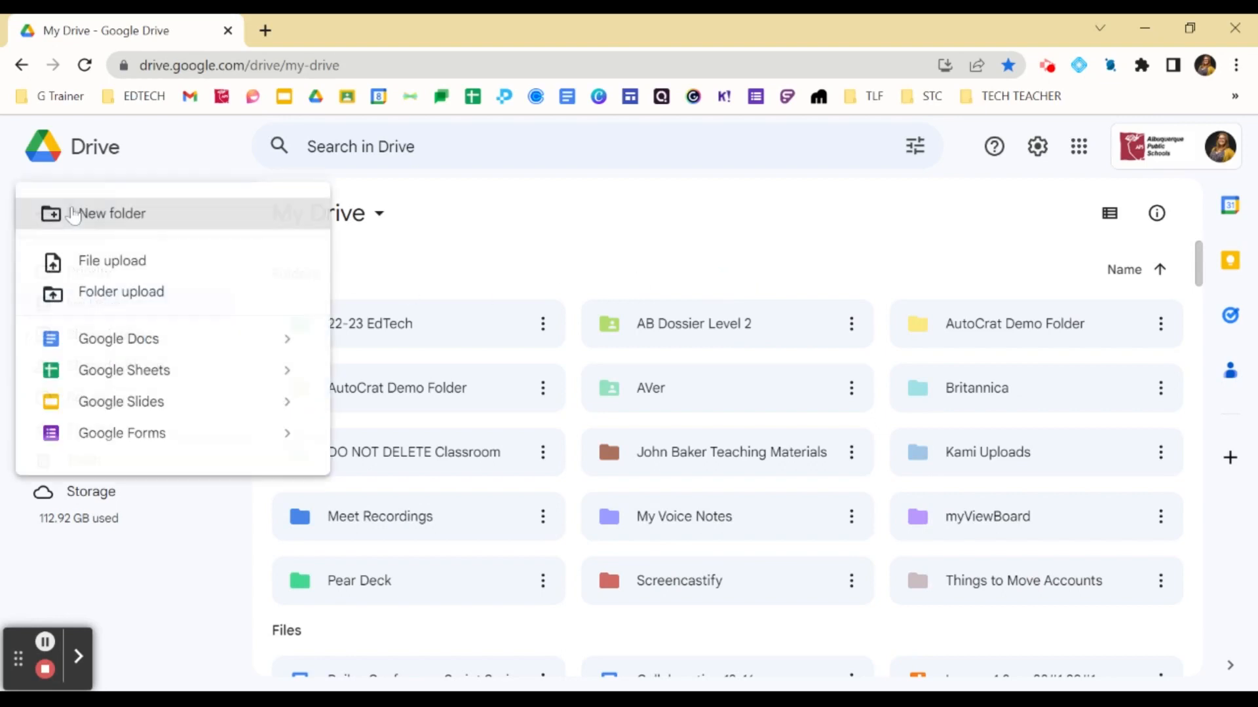
left_click(106, 214)
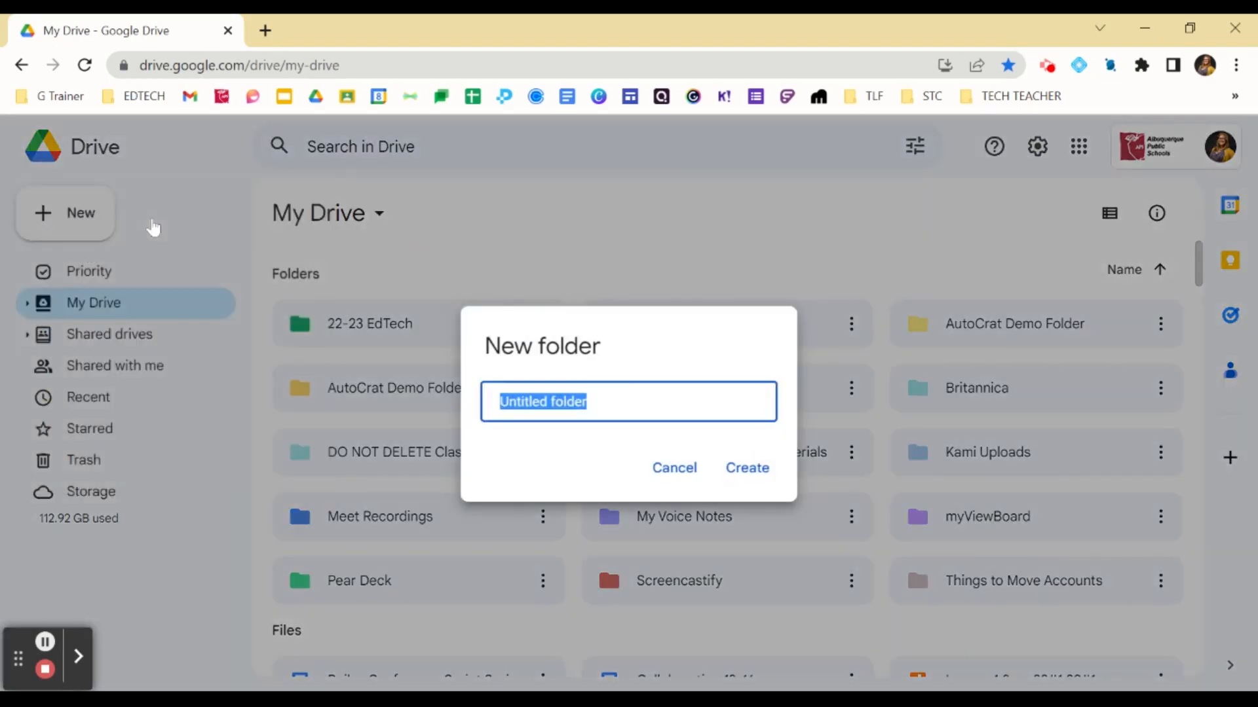
type("22-23 Teac")
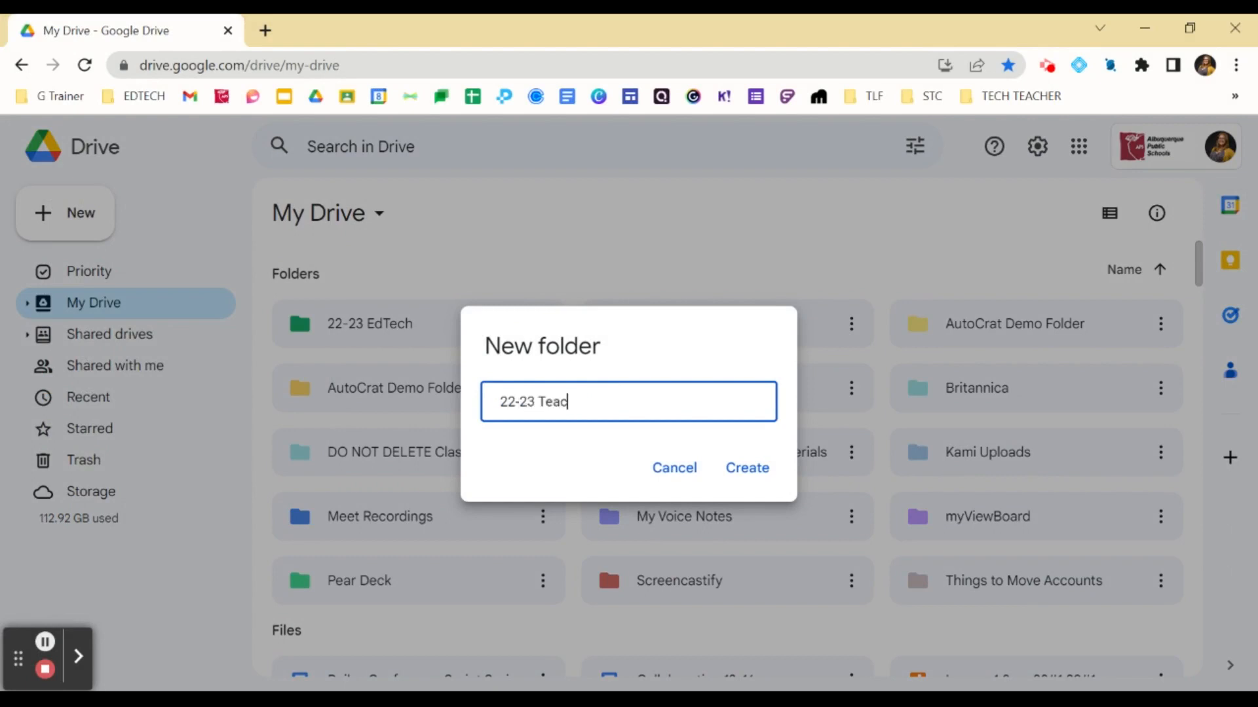
left_click(746, 467)
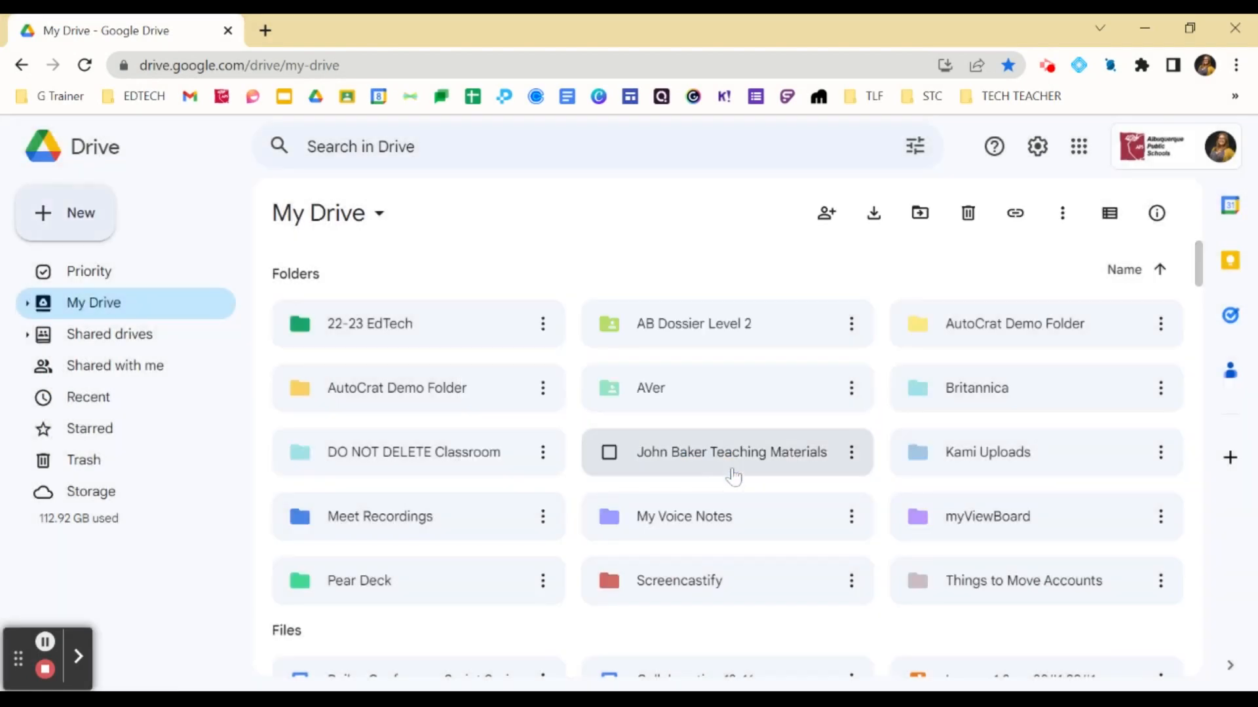
Select 12 My Drive files and move them into the 22-23 Teaching Materials folder.
left_click(727, 323)
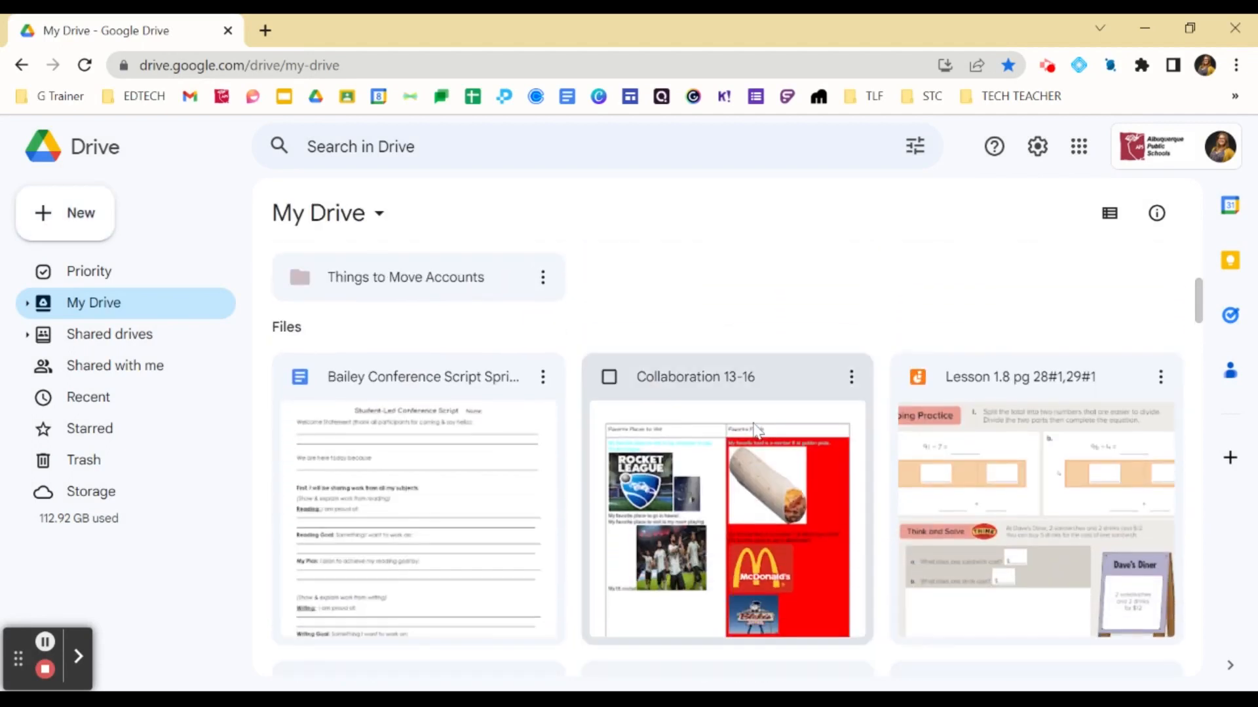
mouse_move(874, 427)
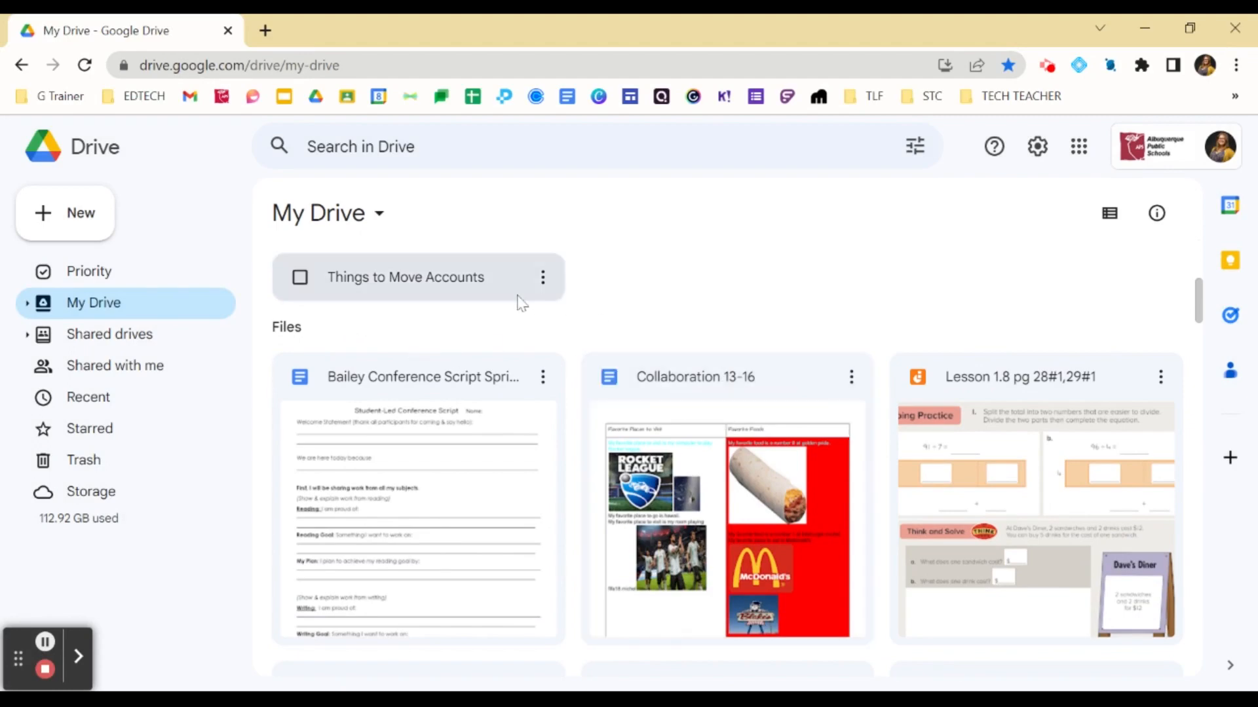
mouse_move(477, 339)
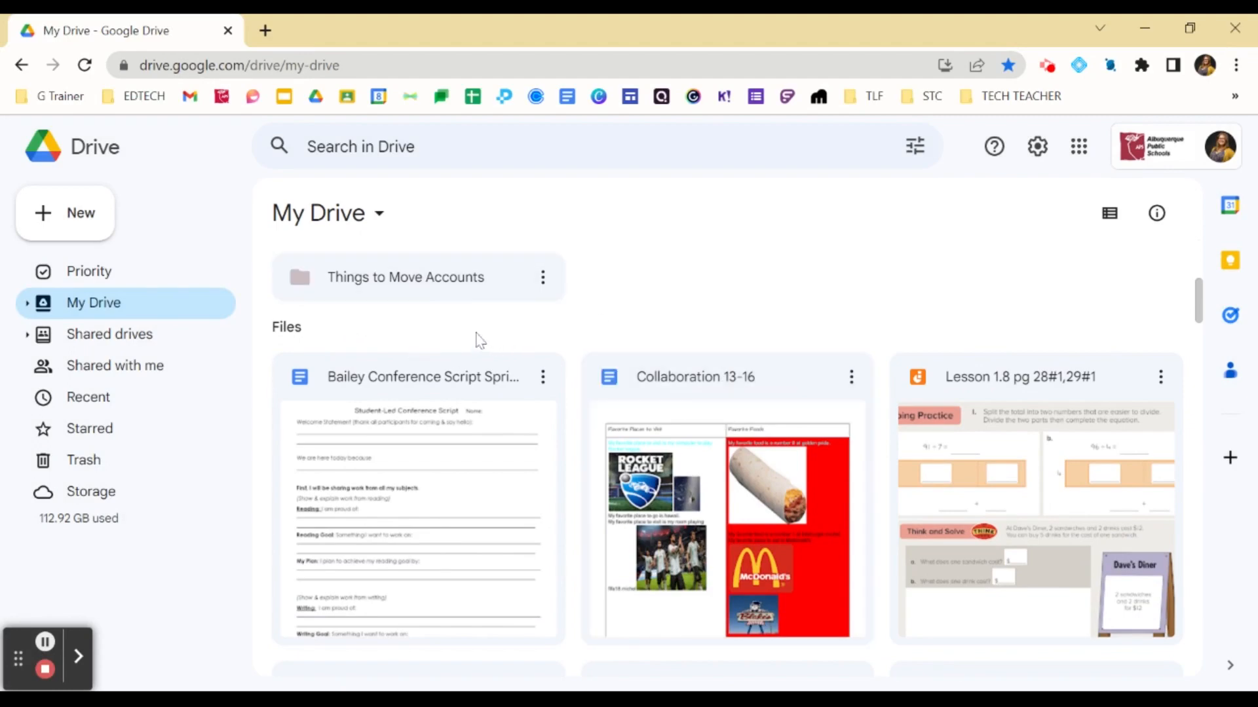
left_click(474, 332)
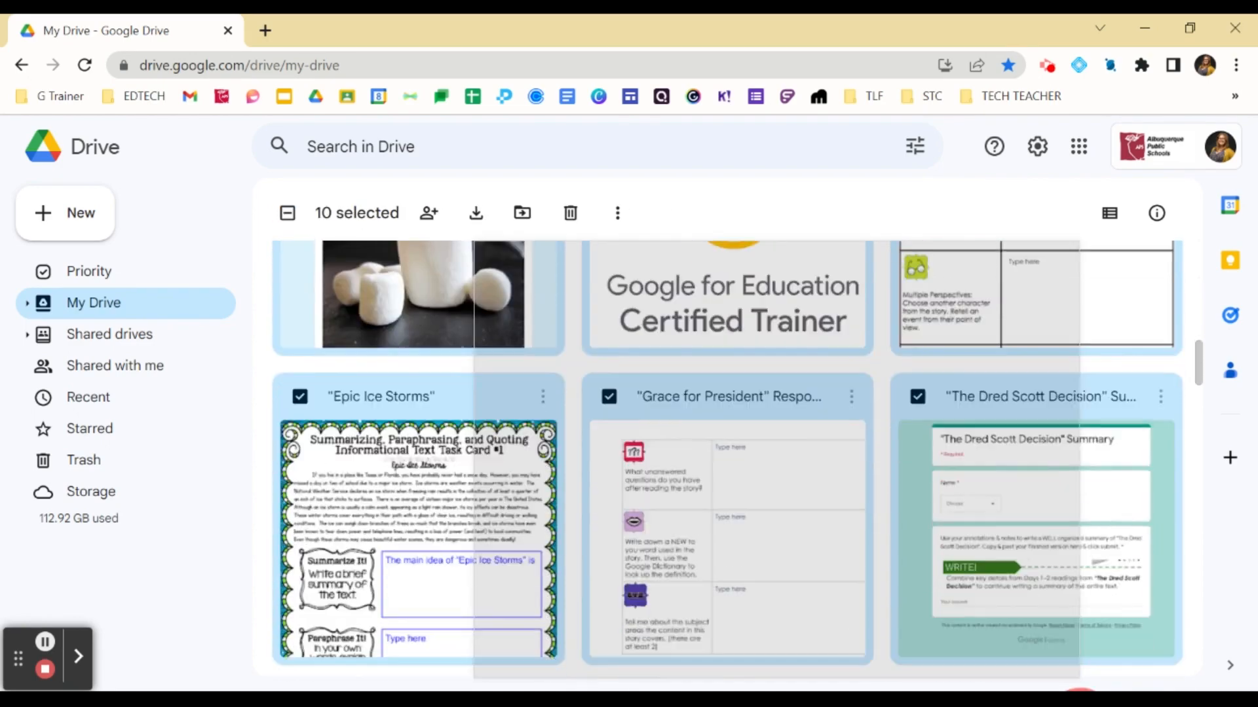
scroll("down", 3)
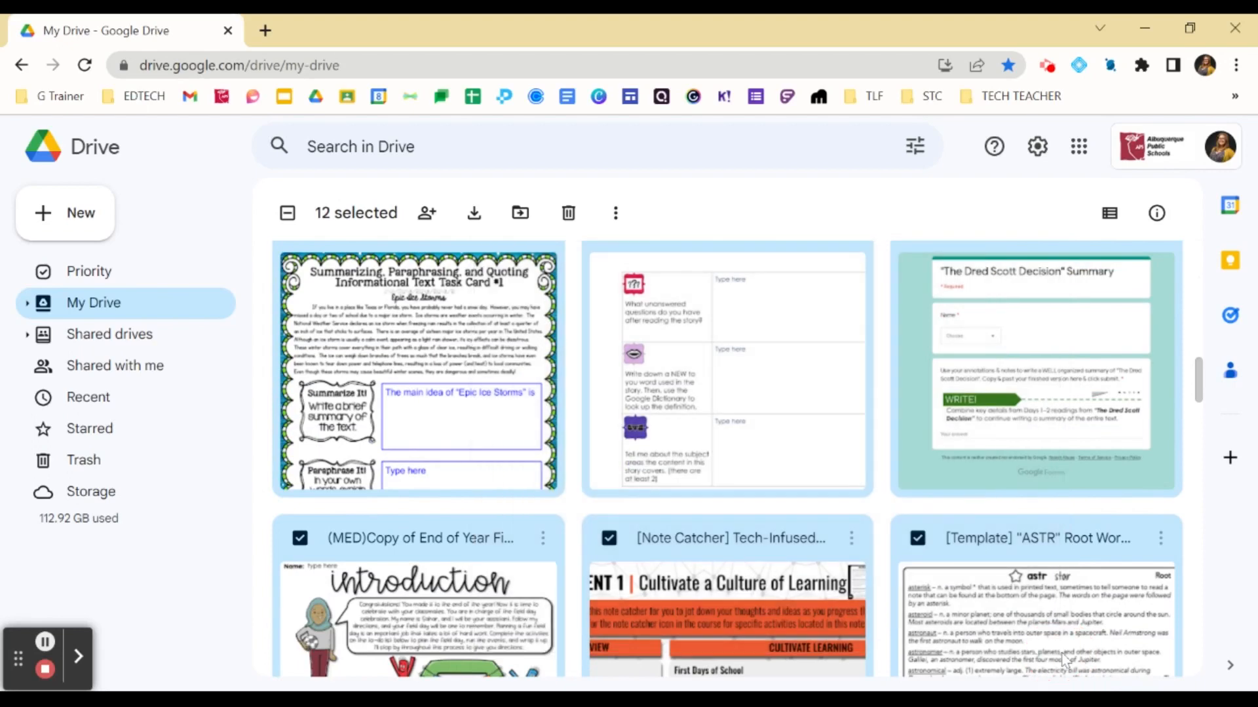
mouse_move(520, 212)
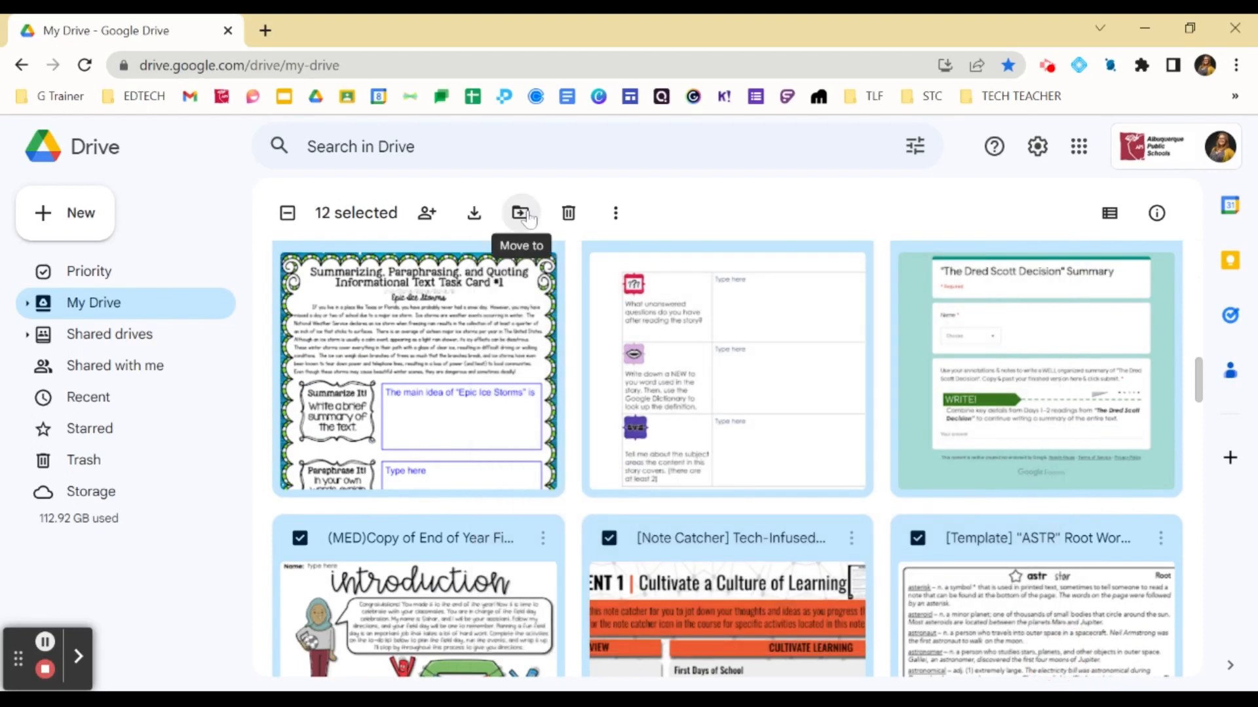
mouse_move(520, 213)
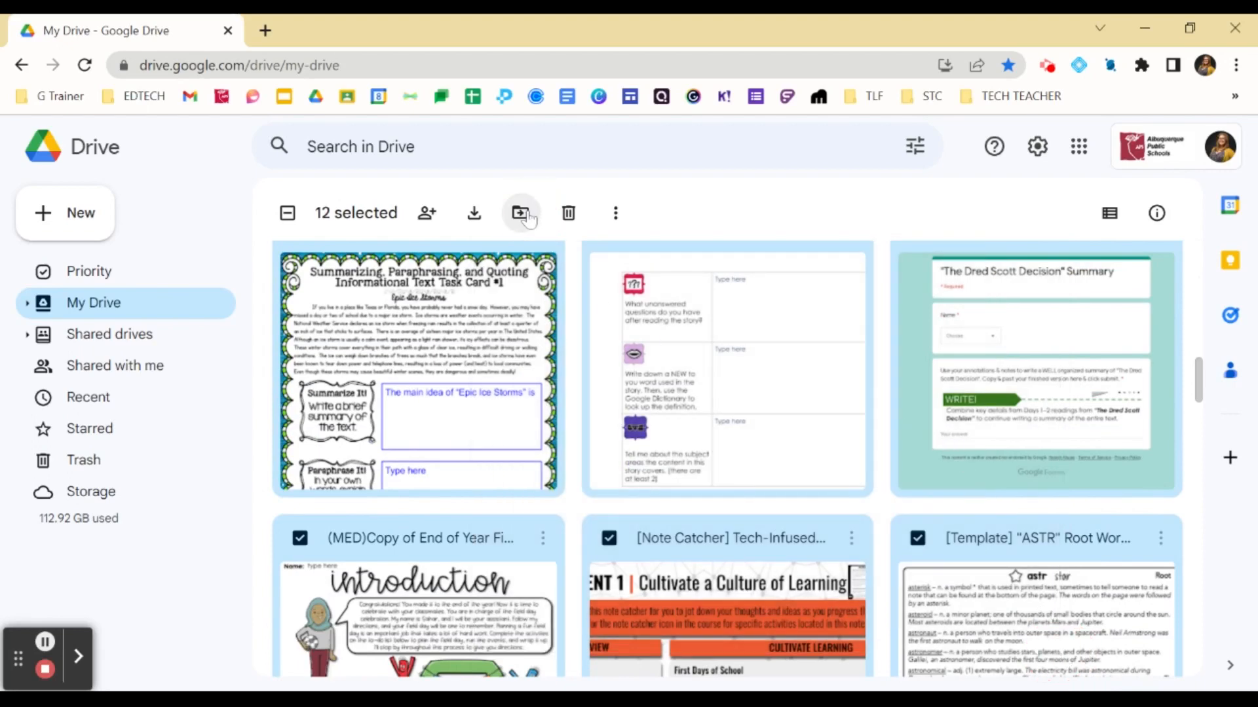
left_click(520, 212)
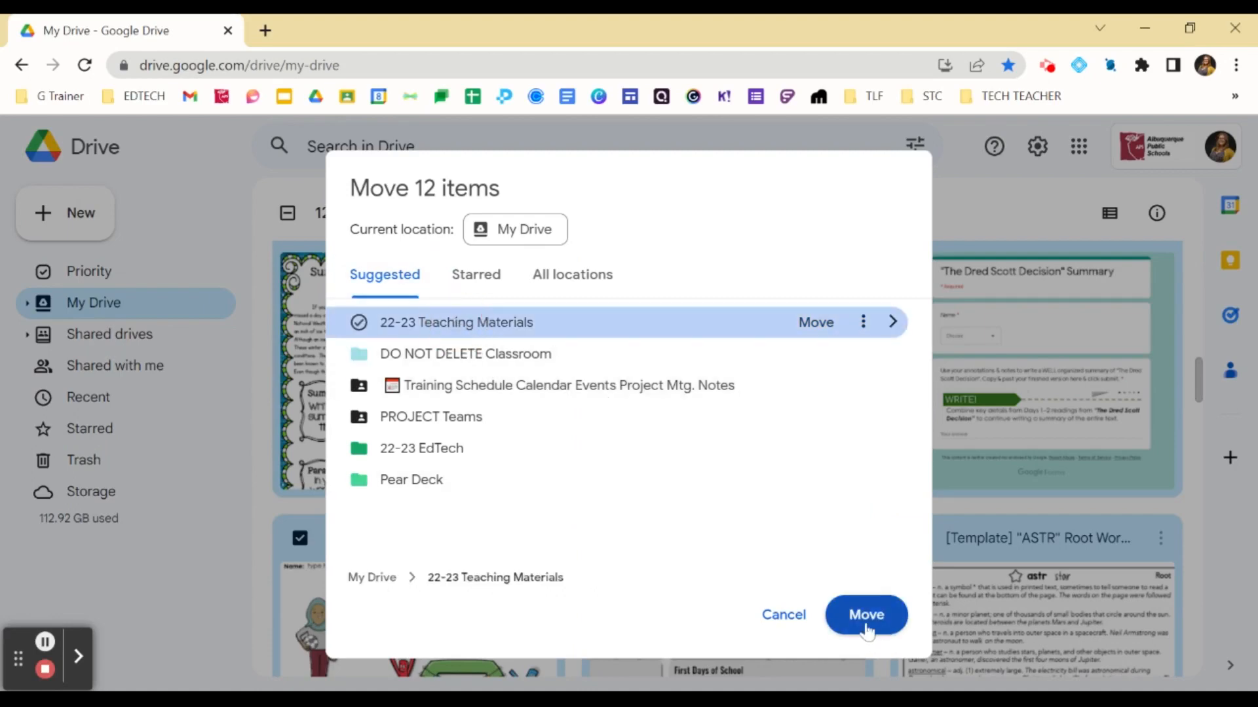
left_click(866, 614)
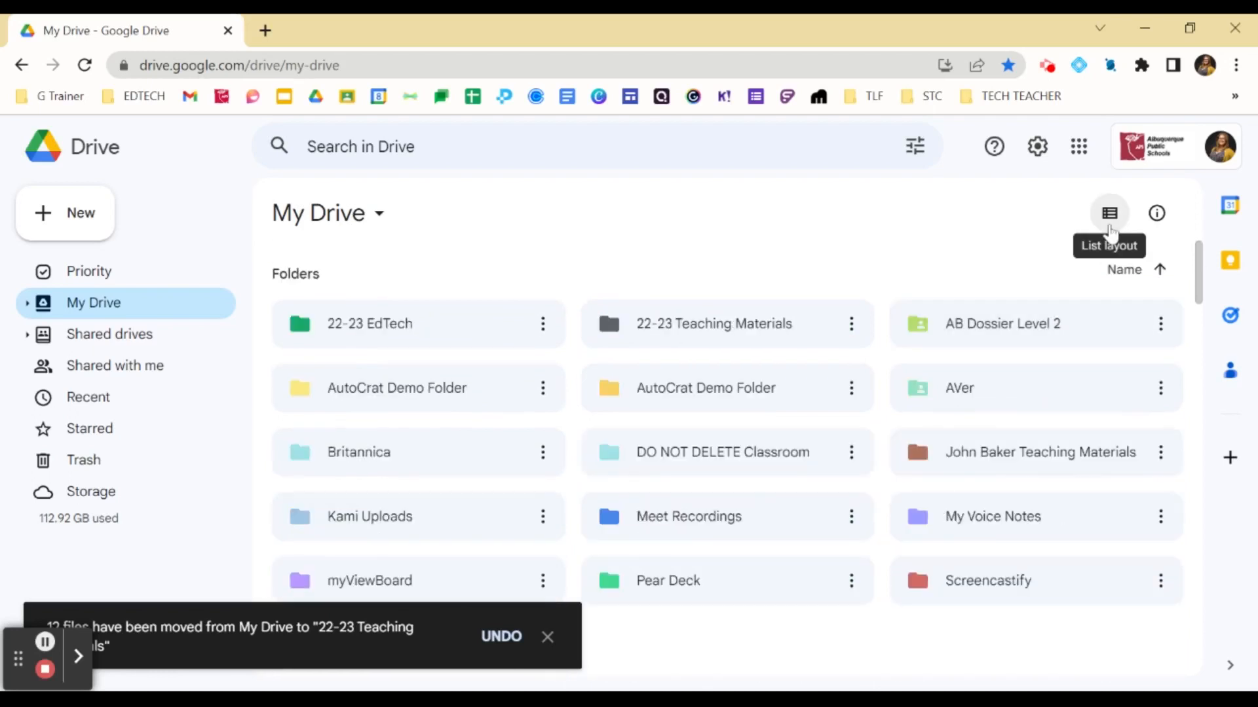
Switch My Drive to list layout and move 8 more files into 22-23 Teaching Materials.
left_click(1110, 212)
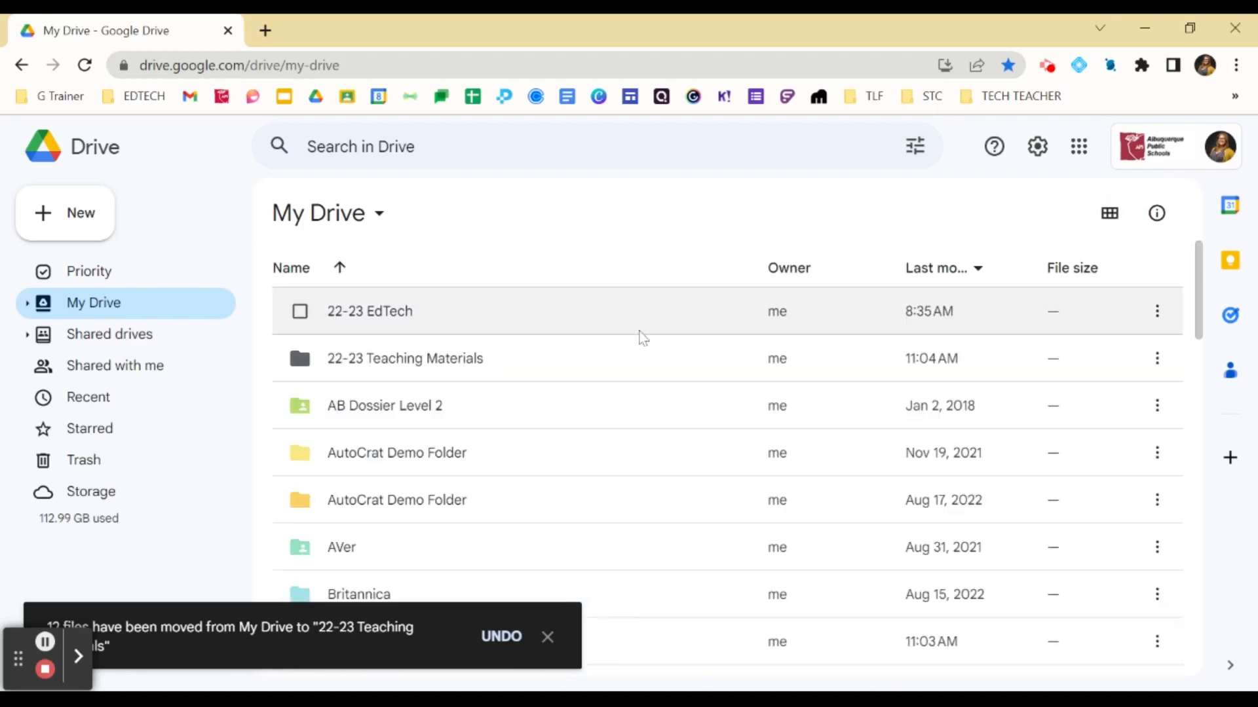
scroll("down", 3)
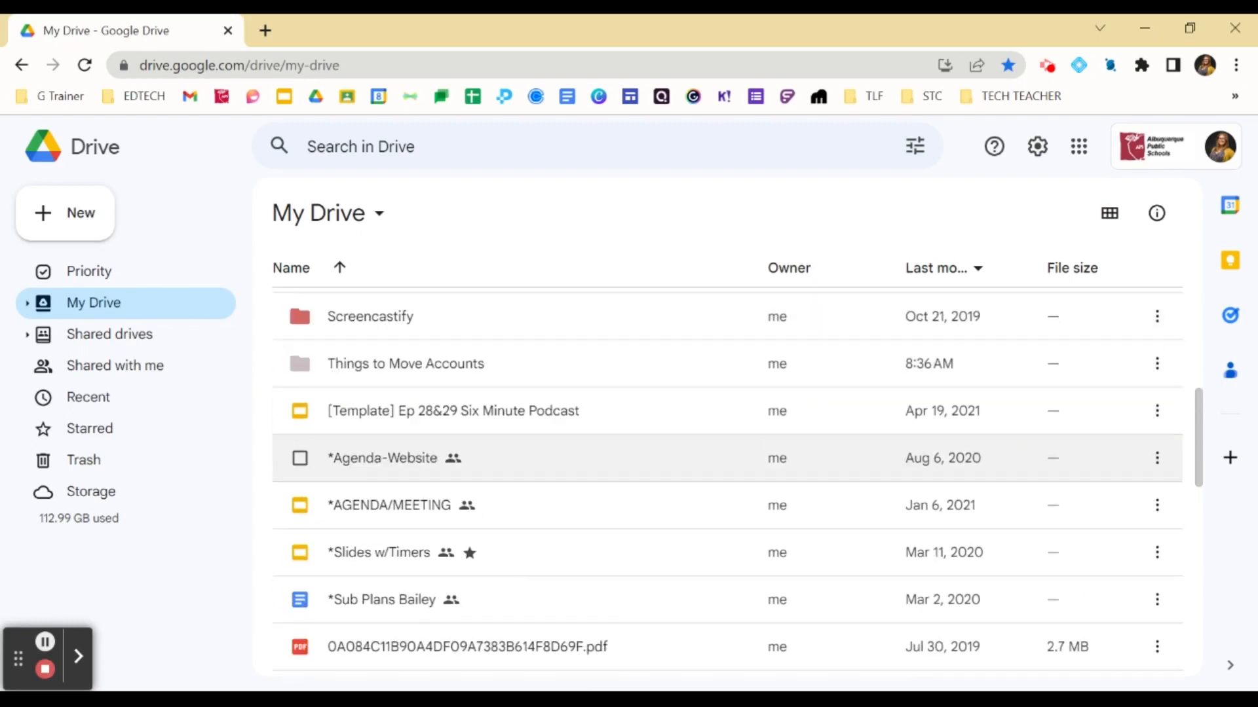
scroll("down", 3)
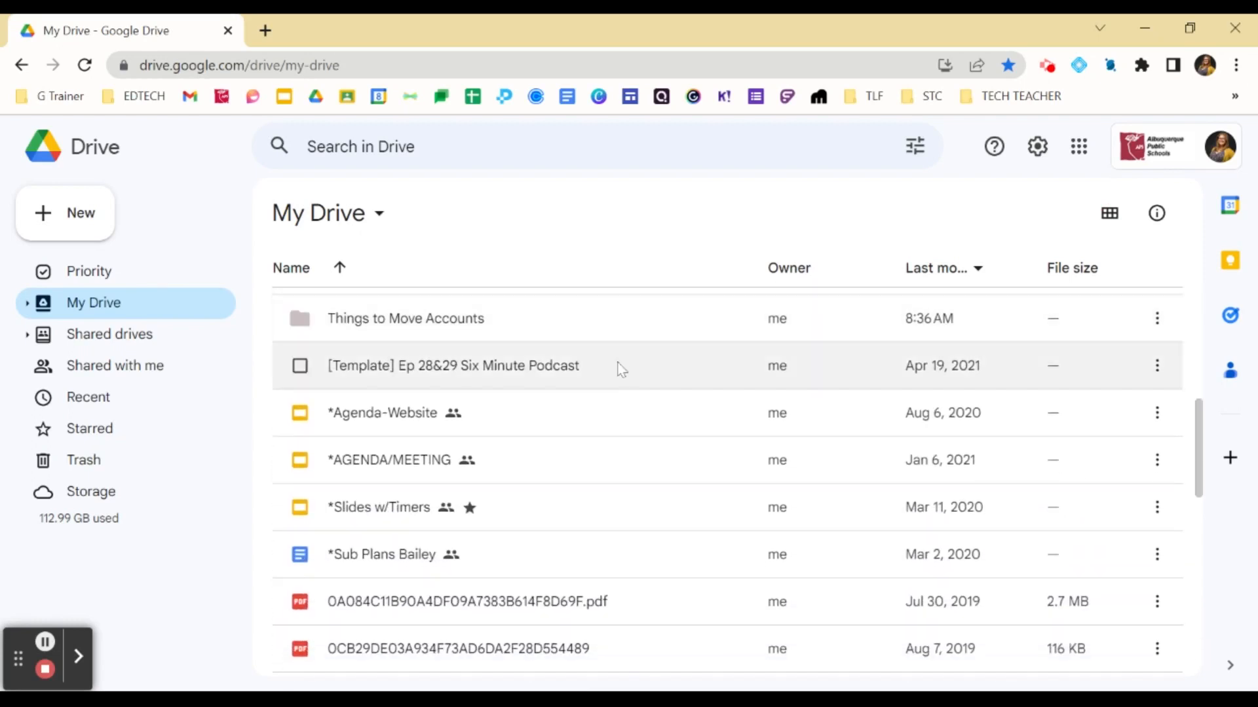
mouse_move(611, 363)
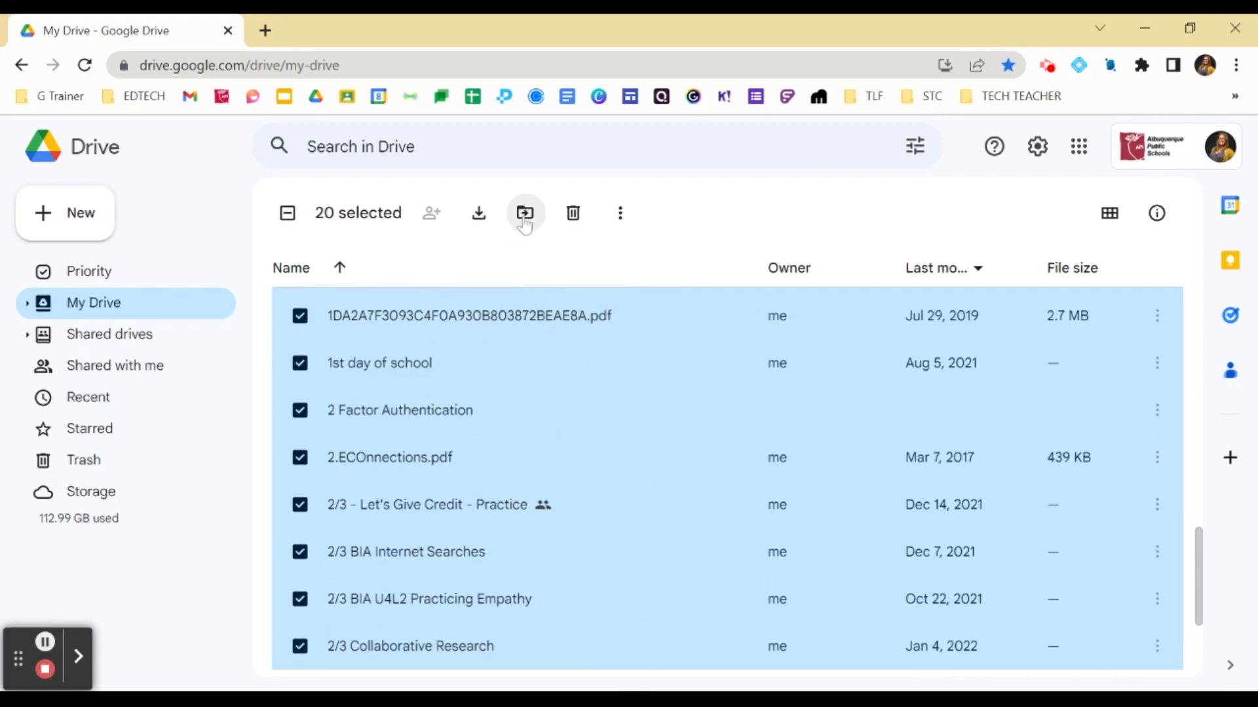
mouse_move(524, 212)
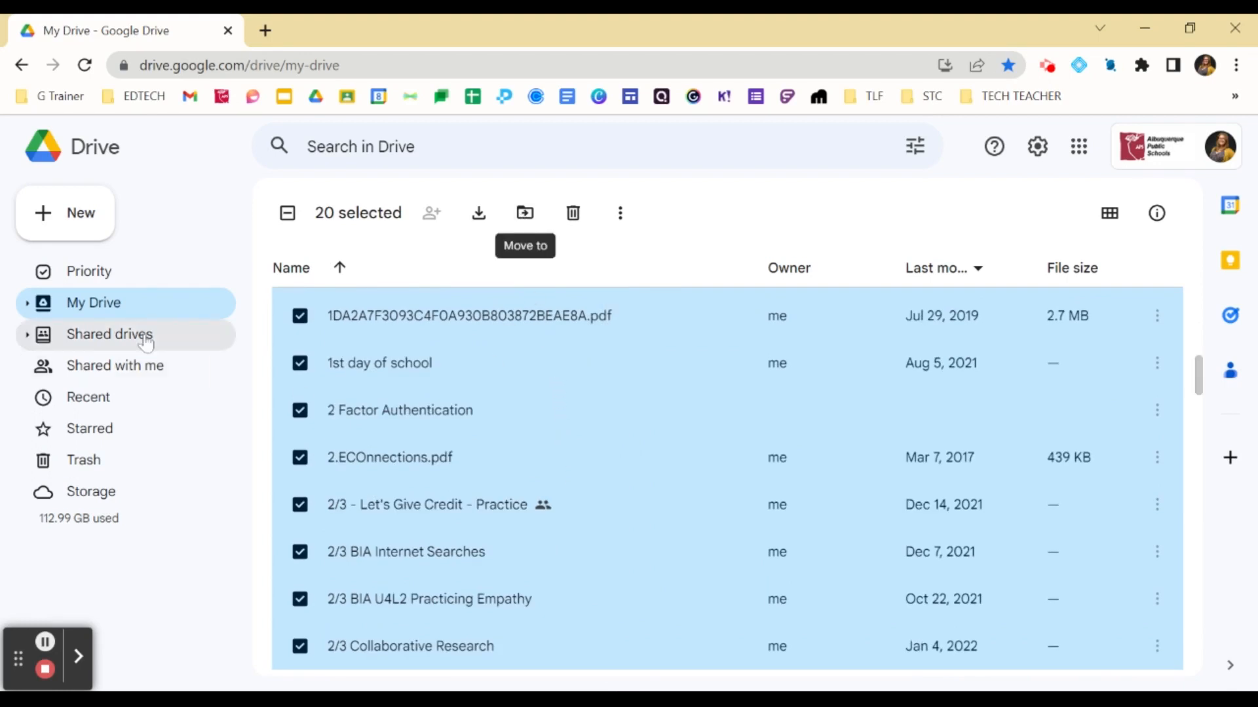
mouse_move(28, 311)
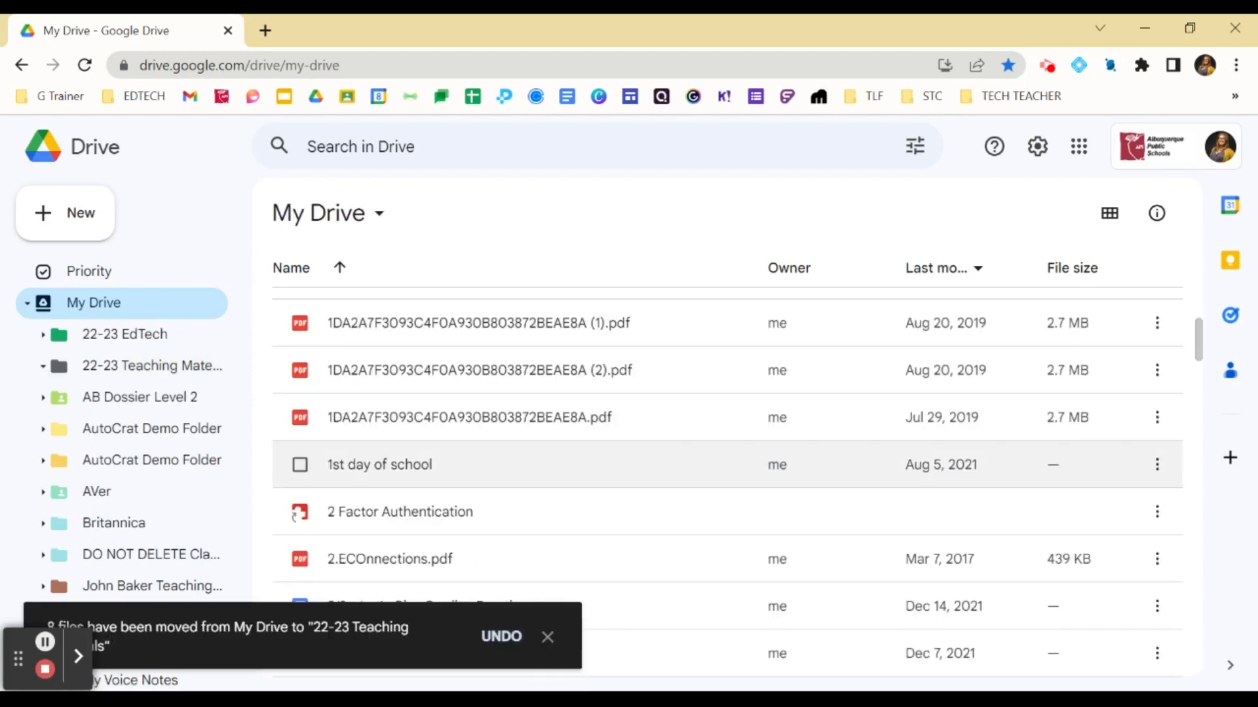
scroll("down", 3)
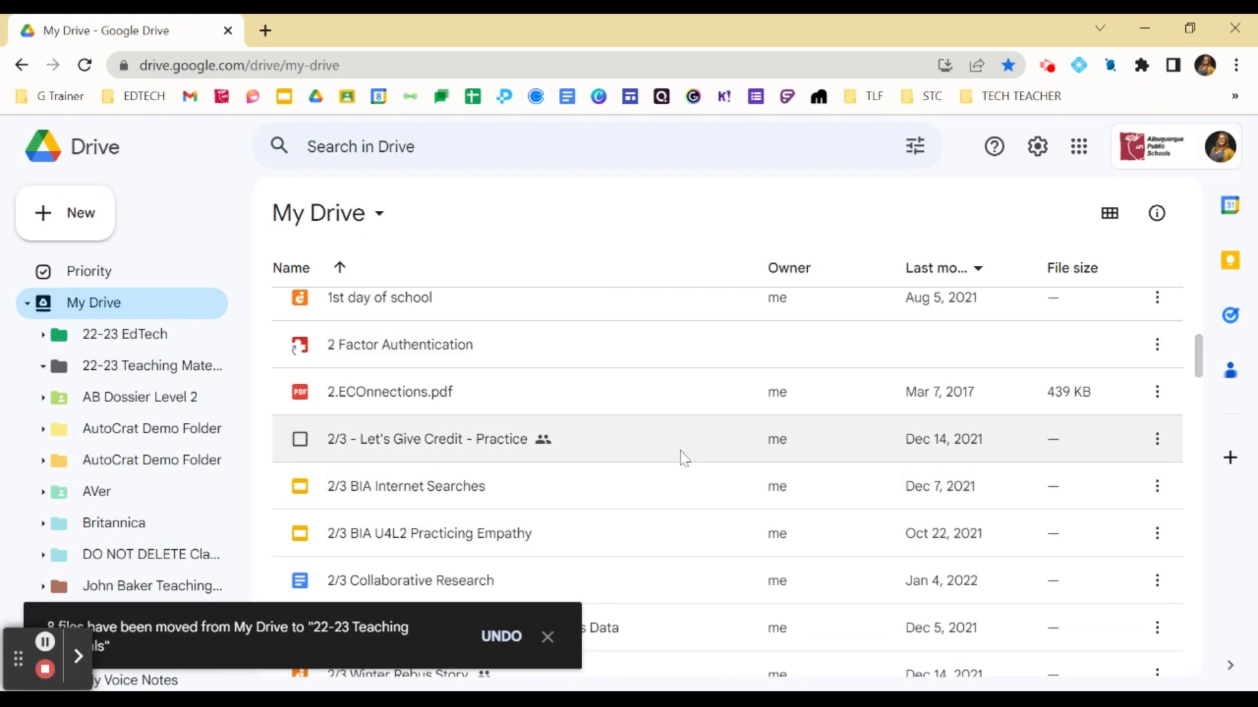
mouse_move(116, 483)
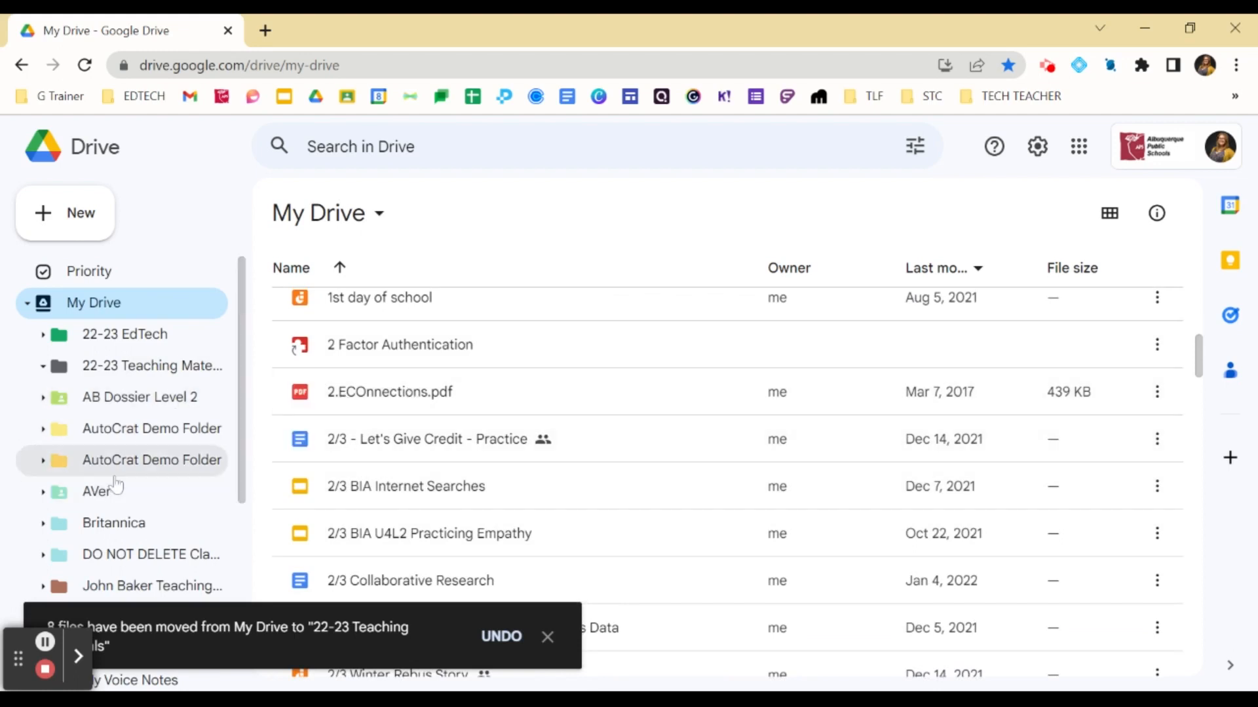
scroll("down", 3)
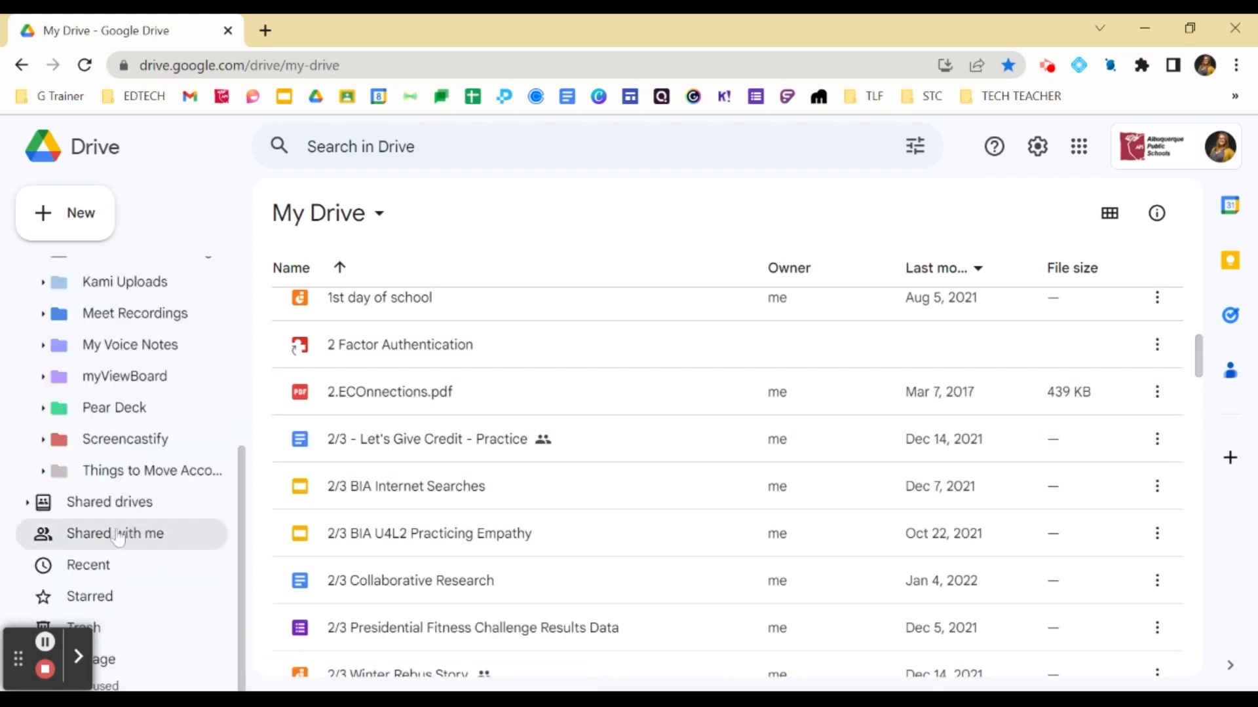
left_click(114, 534)
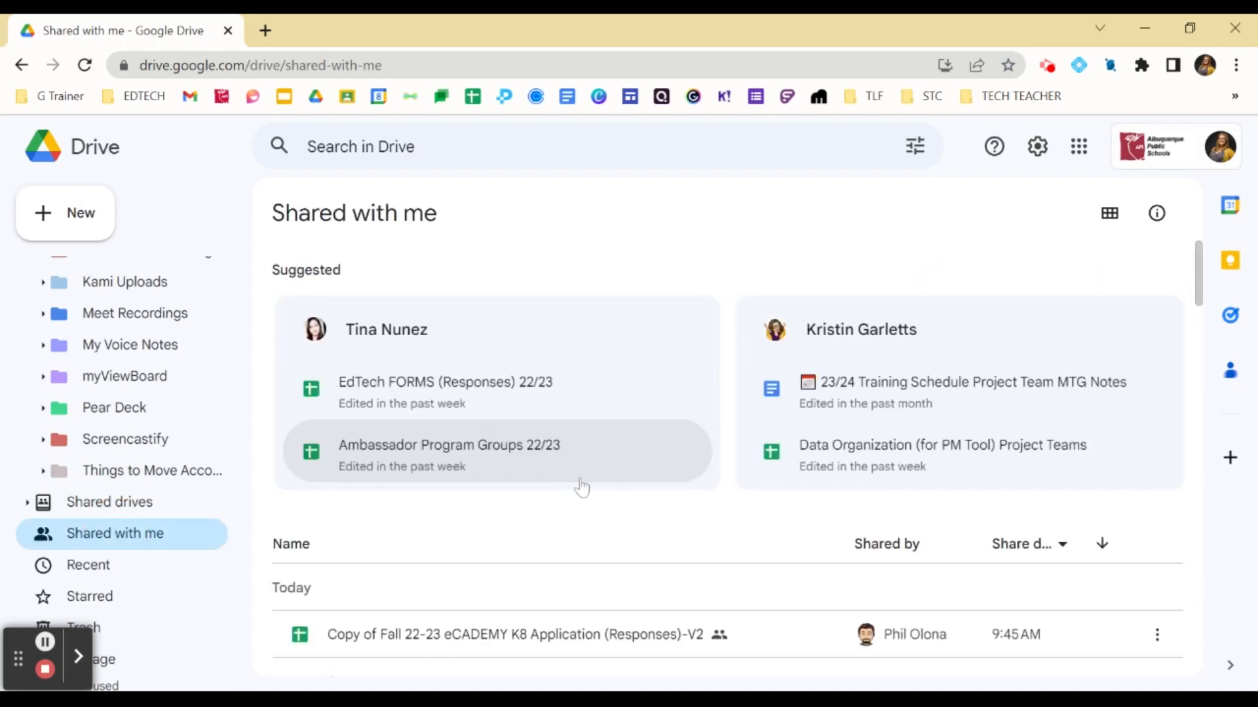
scroll("down", 3)
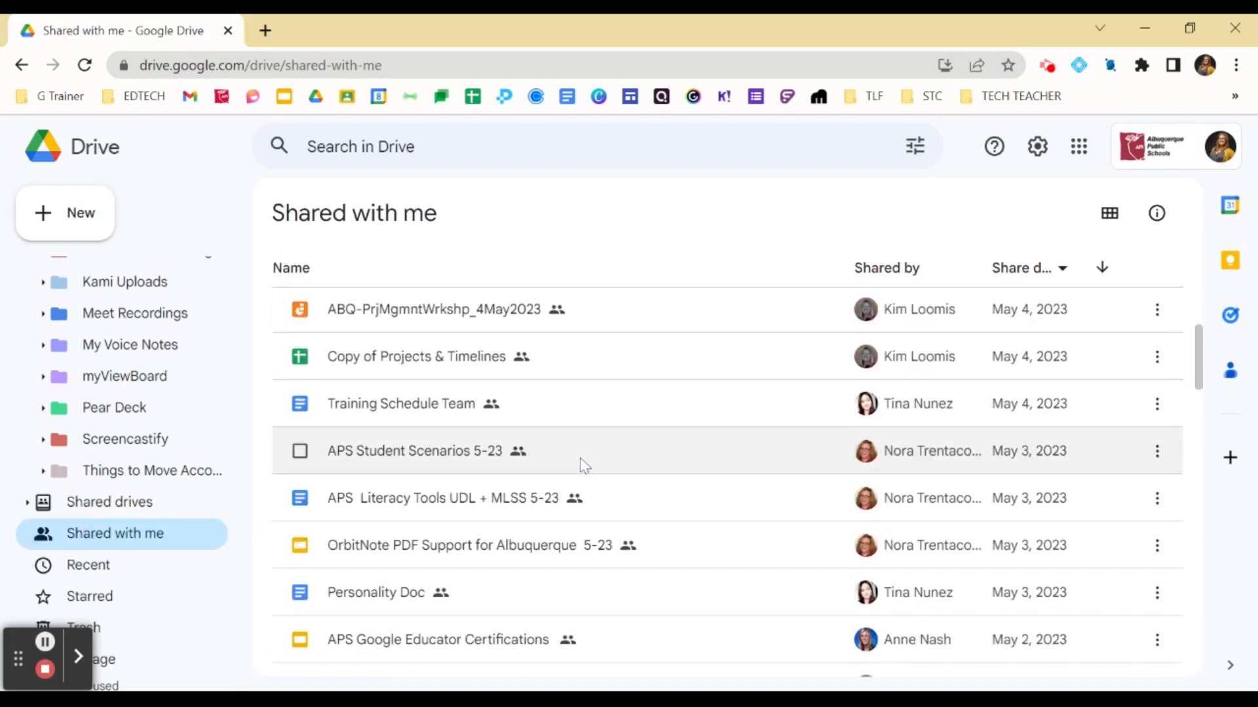
scroll("down", 3)
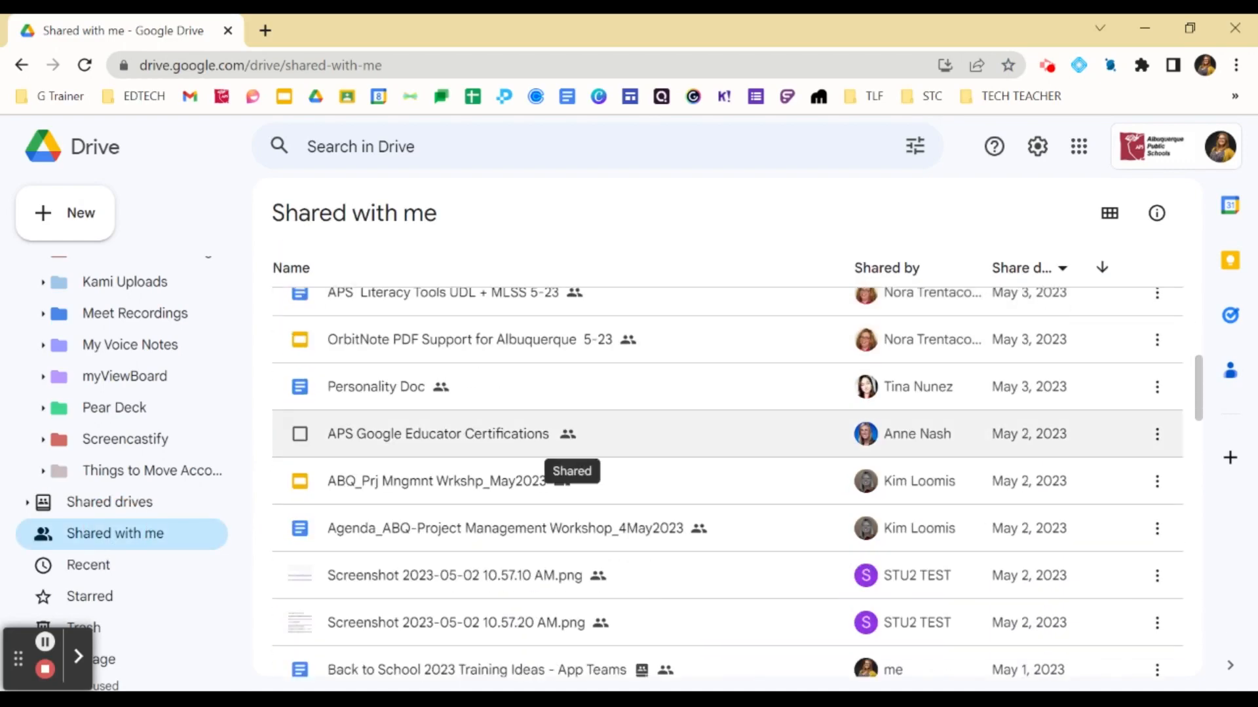
mouse_move(609, 528)
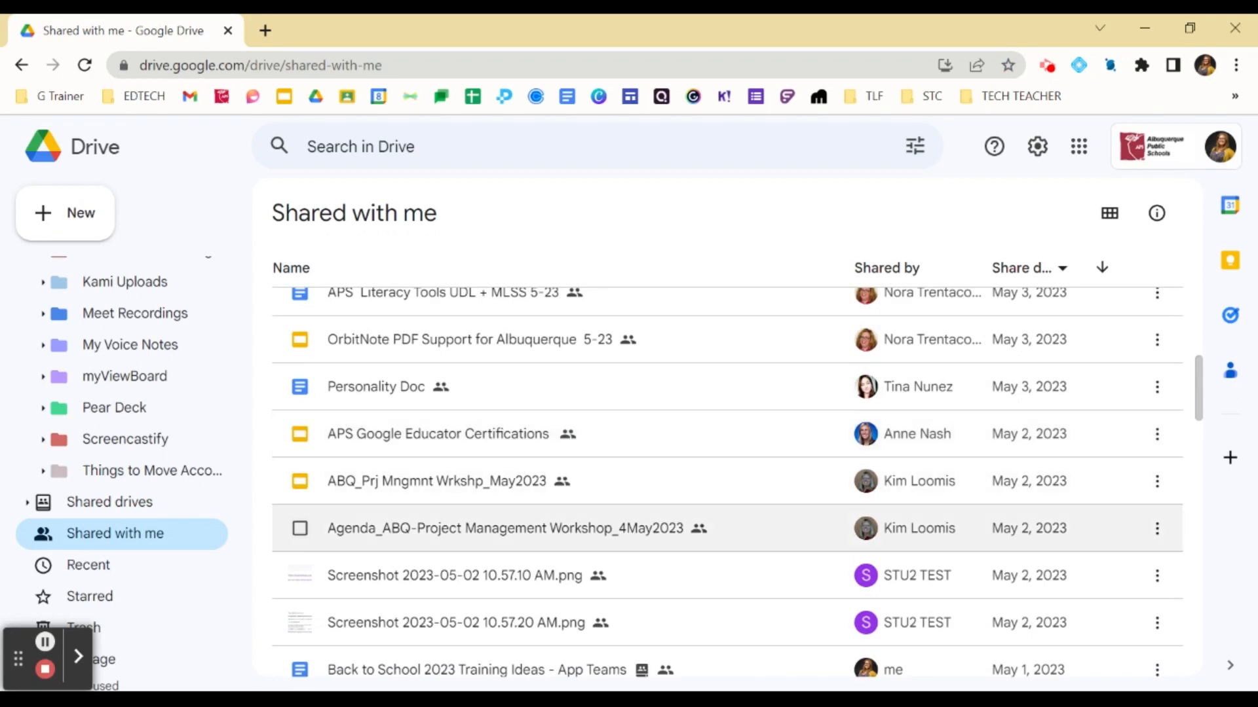
mouse_move(437, 434)
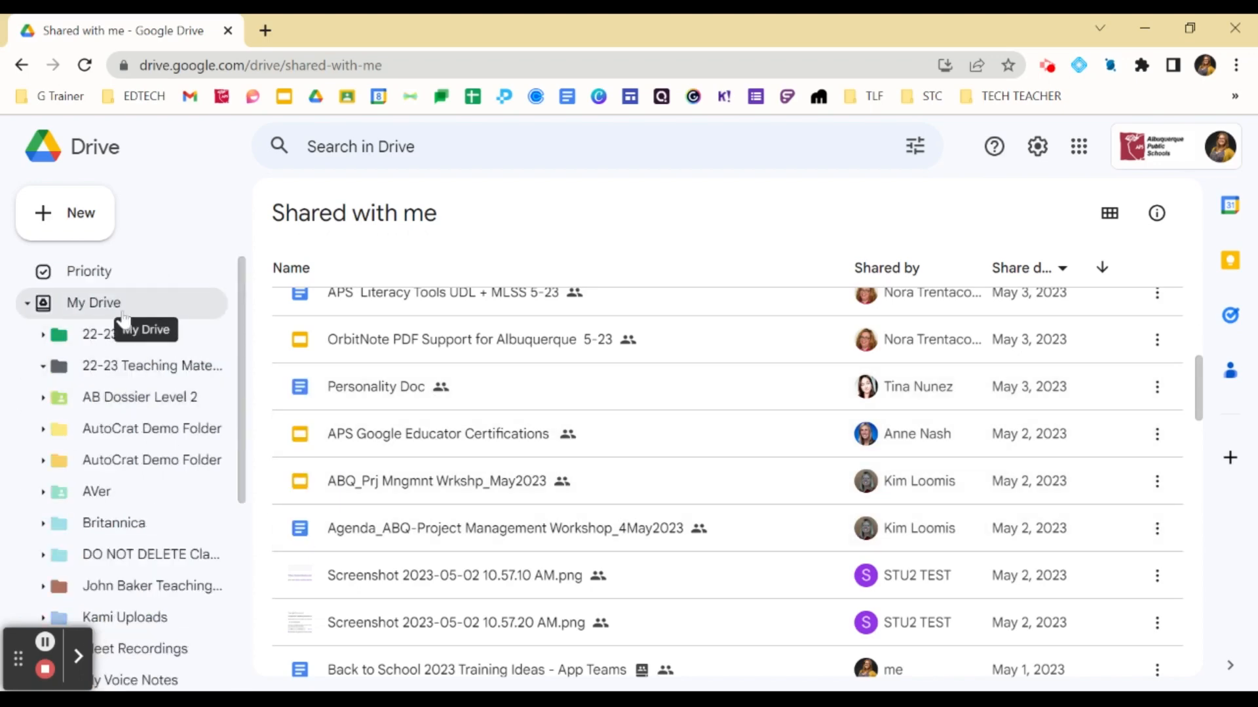
left_click(93, 303)
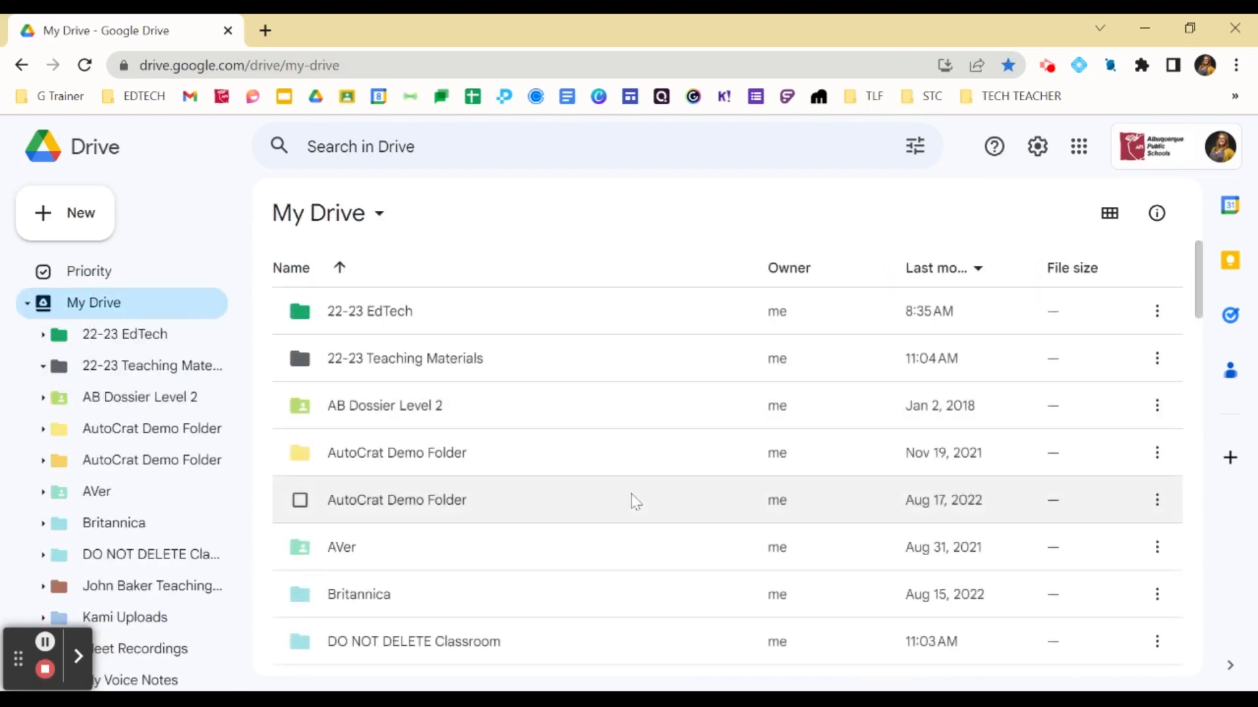